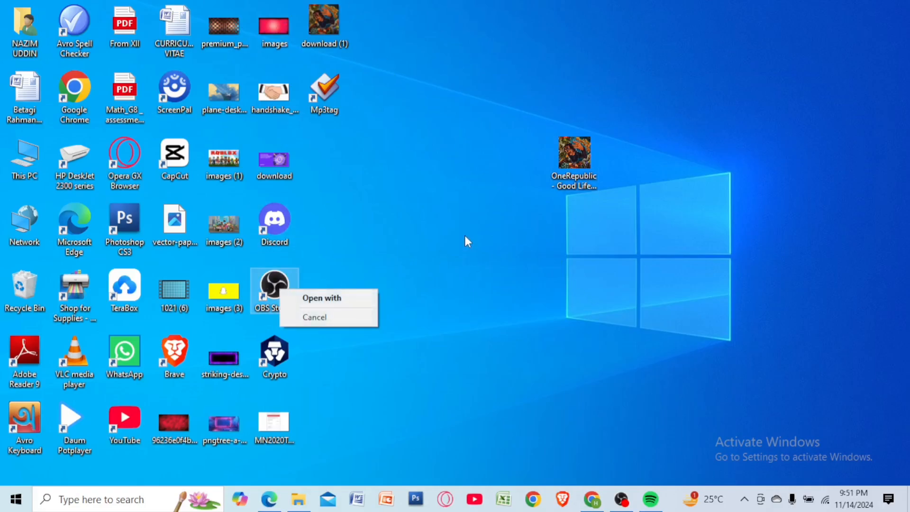
# Bring up the Properties window for the Good Life MP3 on the desktop.
pyautogui.rightClick(573, 152)
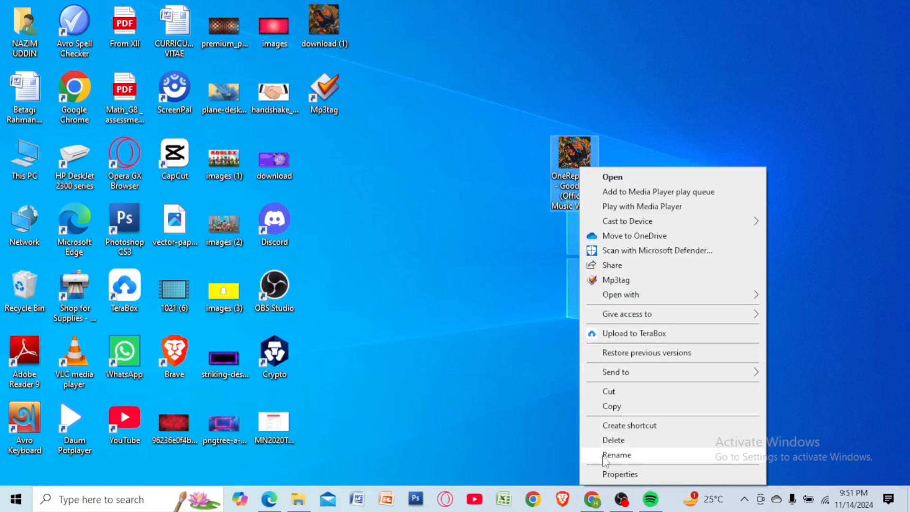
pyautogui.click(620, 474)
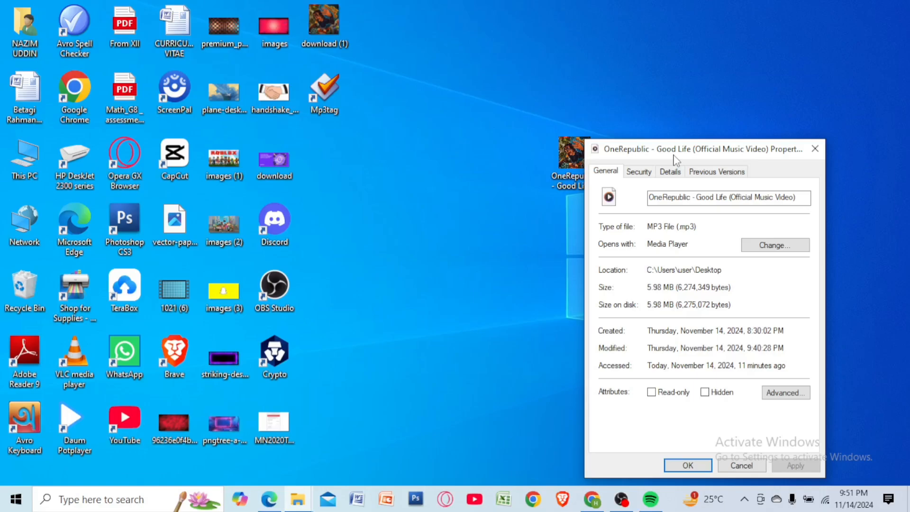
# From the Details tab, remove properties from the original file itself, clearing title, artist and album.
pyautogui.click(669, 171)
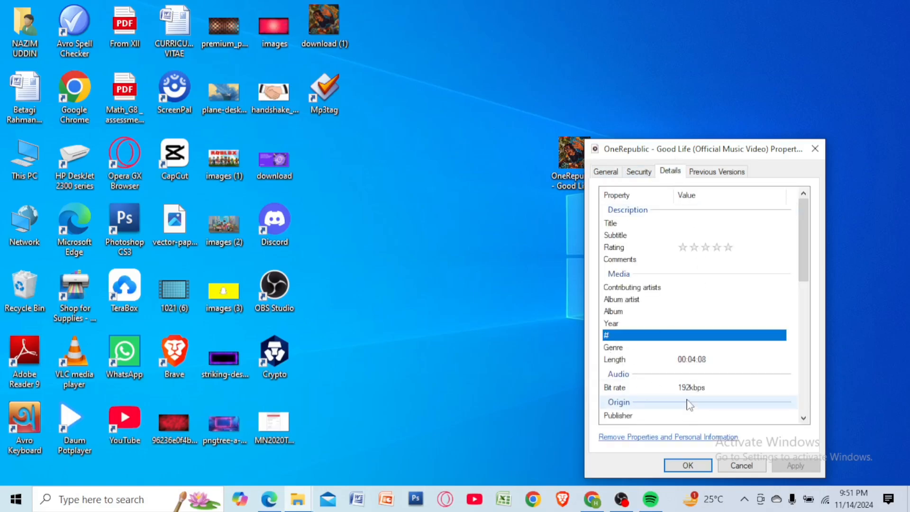
pyautogui.scroll(-3)
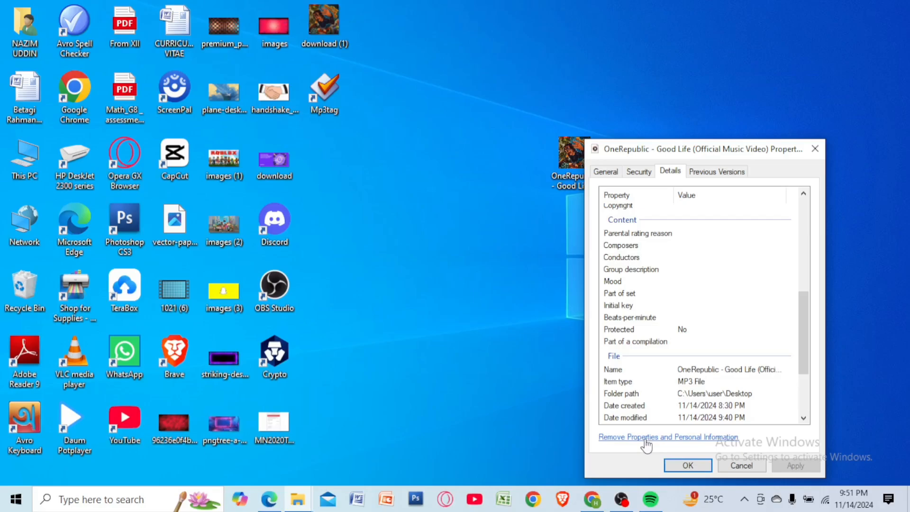
pyautogui.click(667, 437)
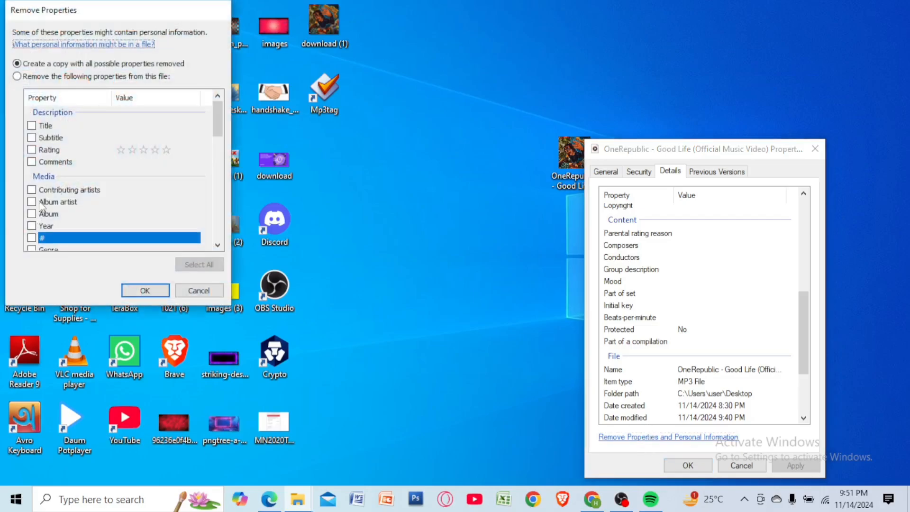
pyautogui.click(16, 76)
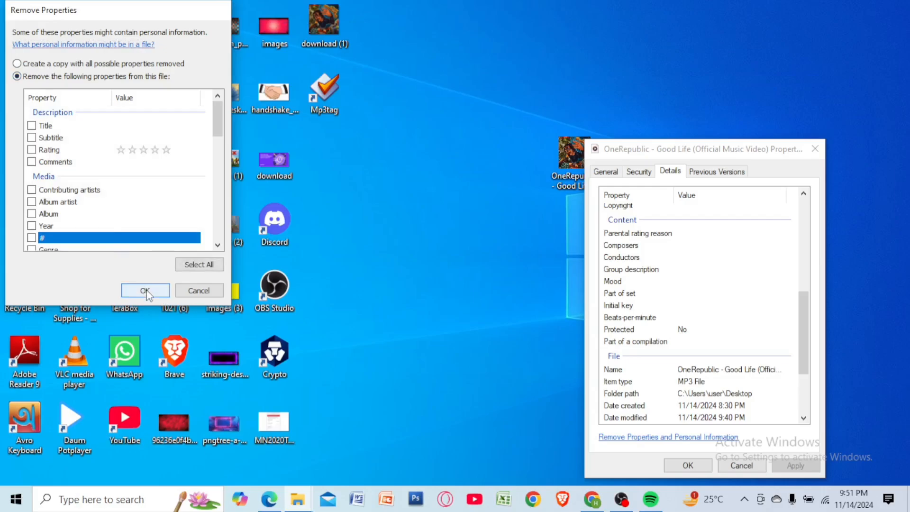
pyautogui.click(145, 291)
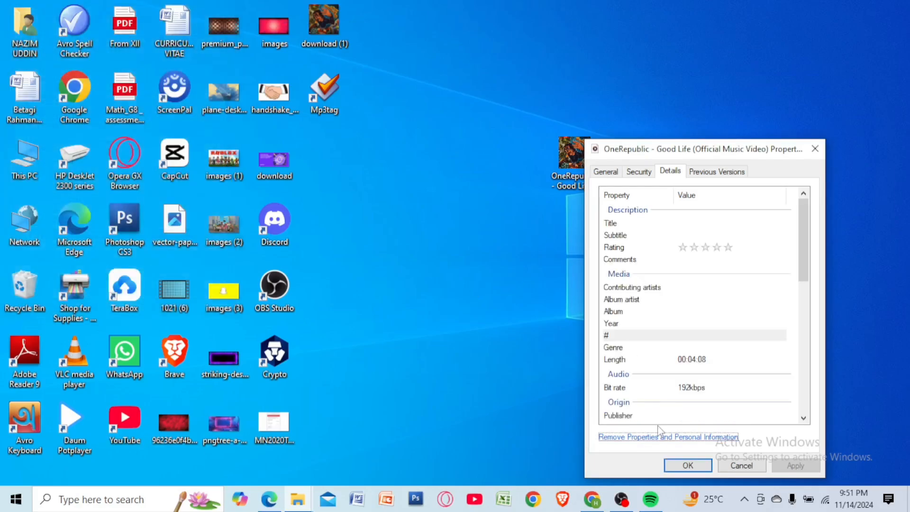
# Close the properties window, returning to the desktop with tags removed.
pyautogui.click(741, 466)
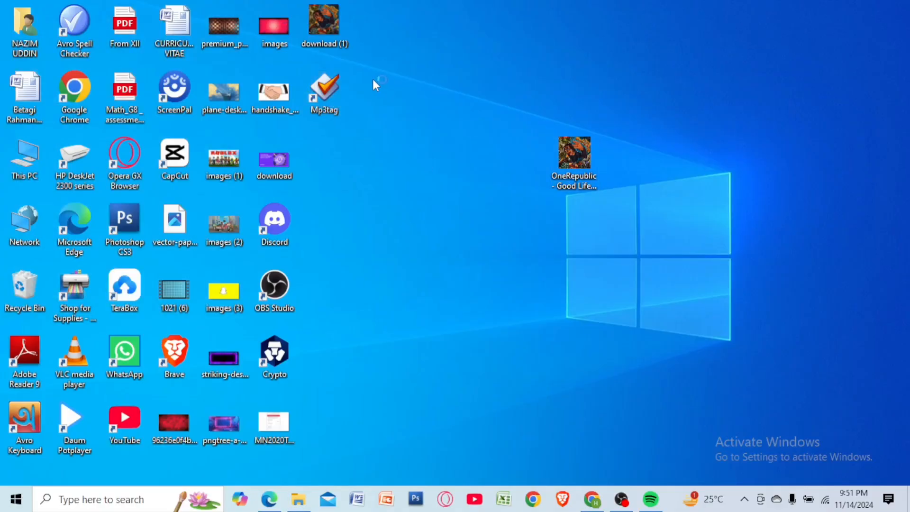
# Launch Mp3tag, load the Good Life MP3, start adding new cover art, then launch Spotify.
pyautogui.doubleClick(324, 83)
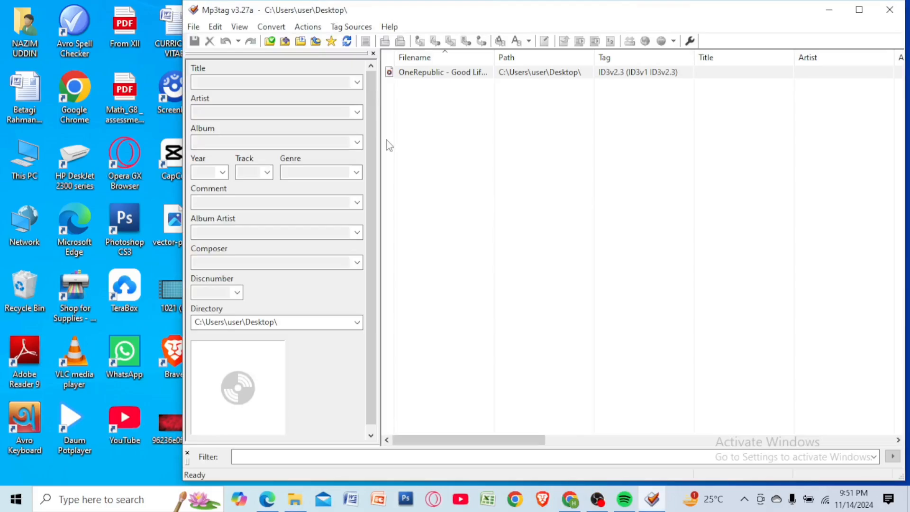
pyautogui.click(444, 72)
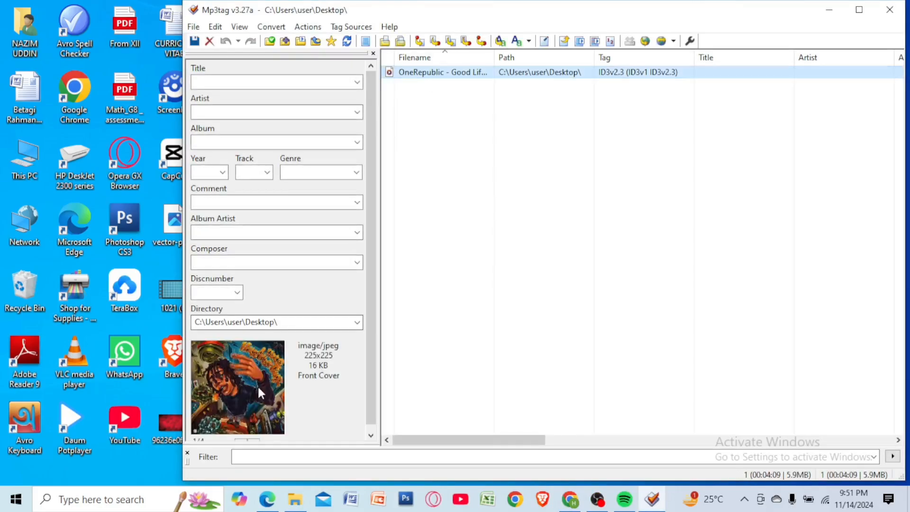
pyautogui.rightClick(260, 392)
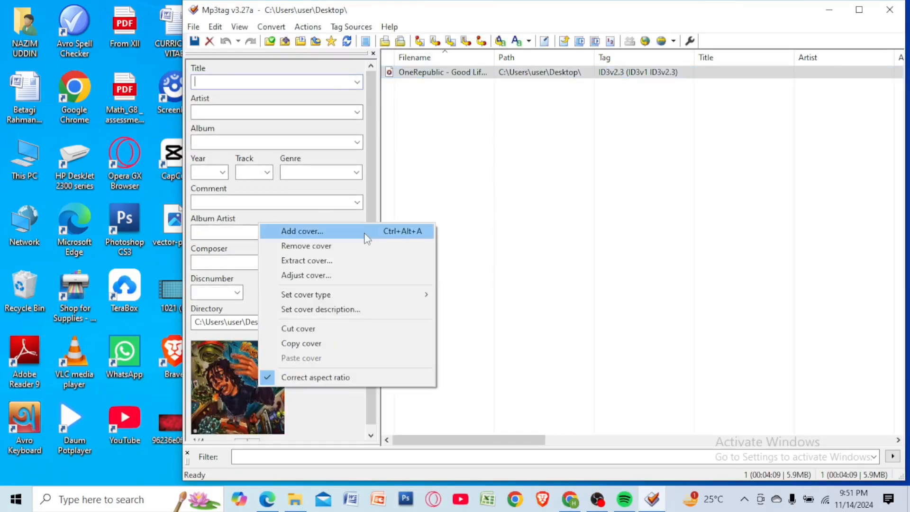
pyautogui.click(553, 257)
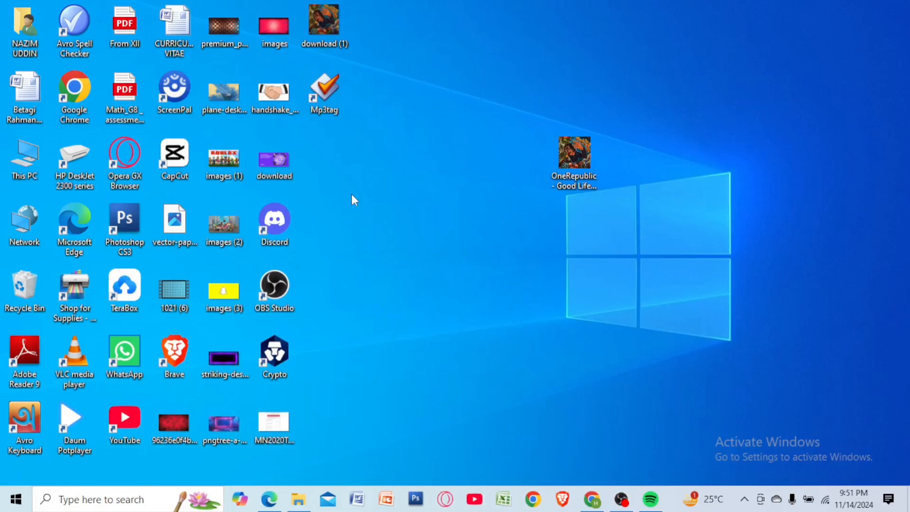
pyautogui.click(652, 501)
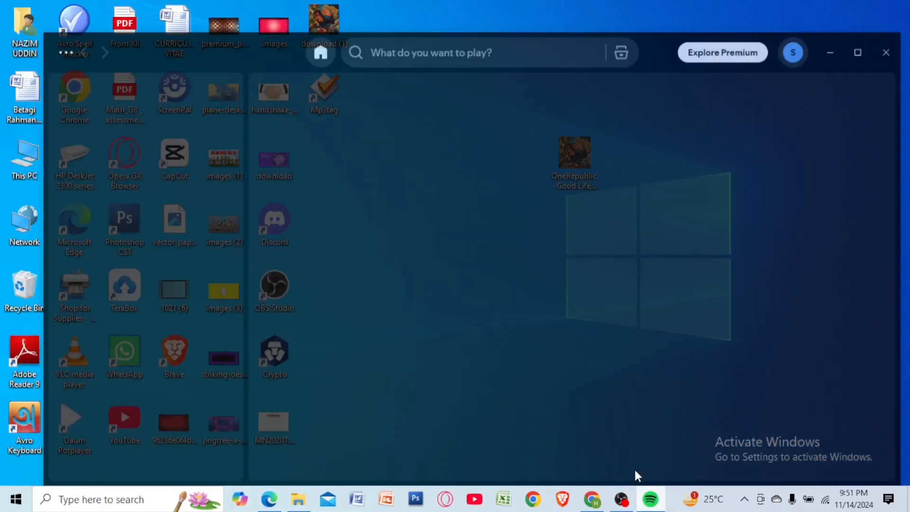